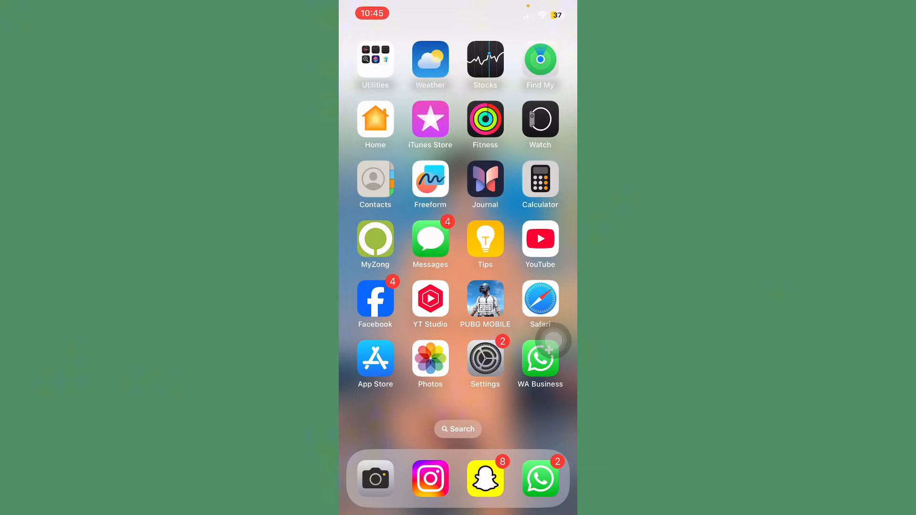
- Launch Settings from the home screen and scroll the main list toward General
{"action": "left_click", "coordinate": [485, 357]}
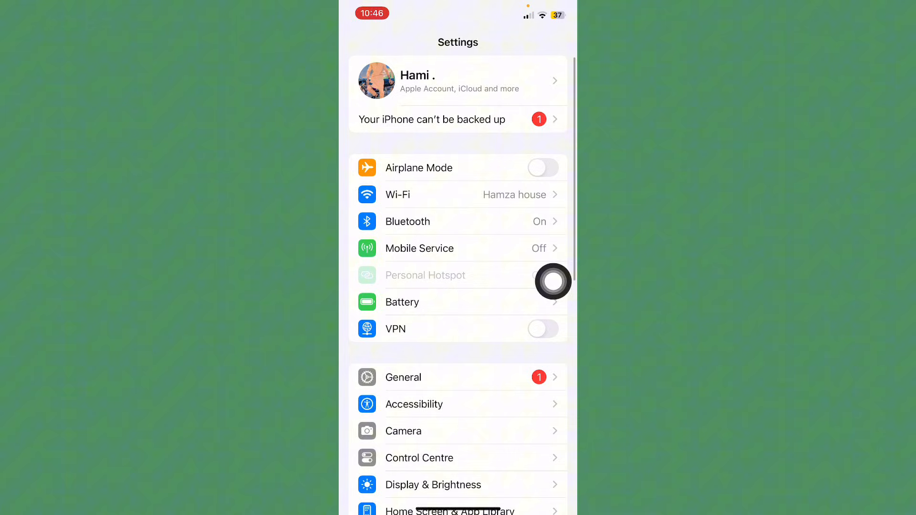
{"action": "left_click", "coordinate": [543, 168]}
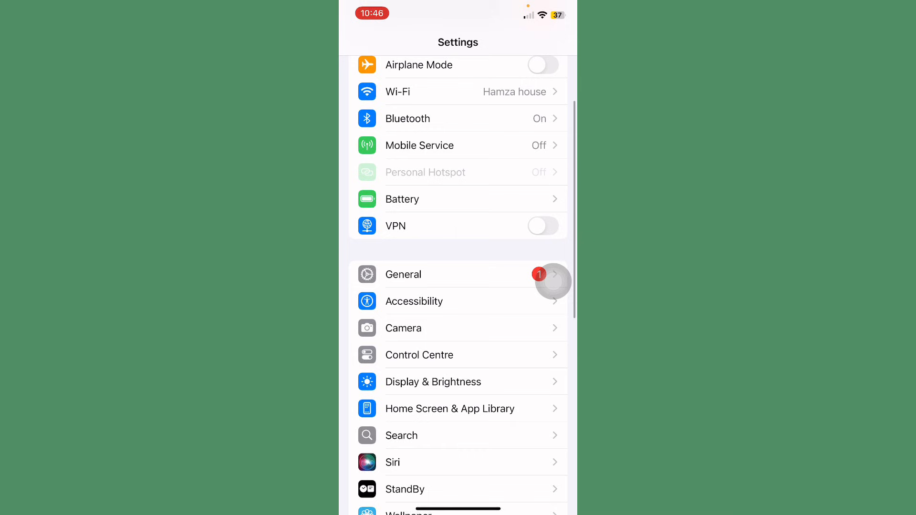
- View General > About, scrolling to the Jazz network provider and physical SIM details
{"action": "left_click", "coordinate": [403, 274]}
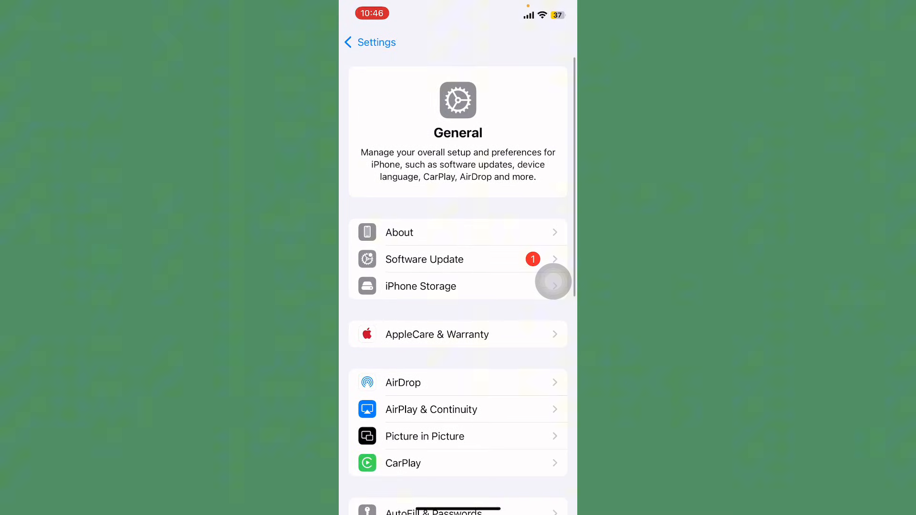
{"action": "left_click", "coordinate": [399, 232]}
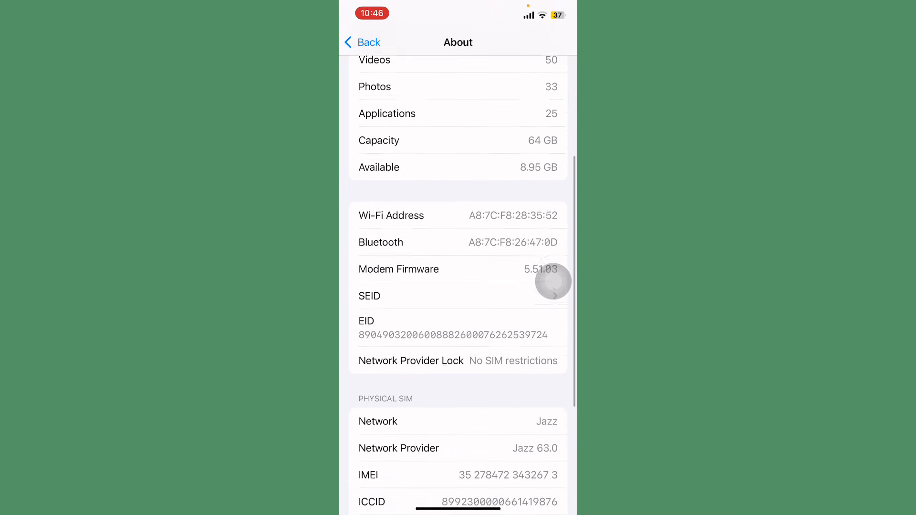
{"action": "scroll", "scroll_direction": "down", "scroll_amount": 3}
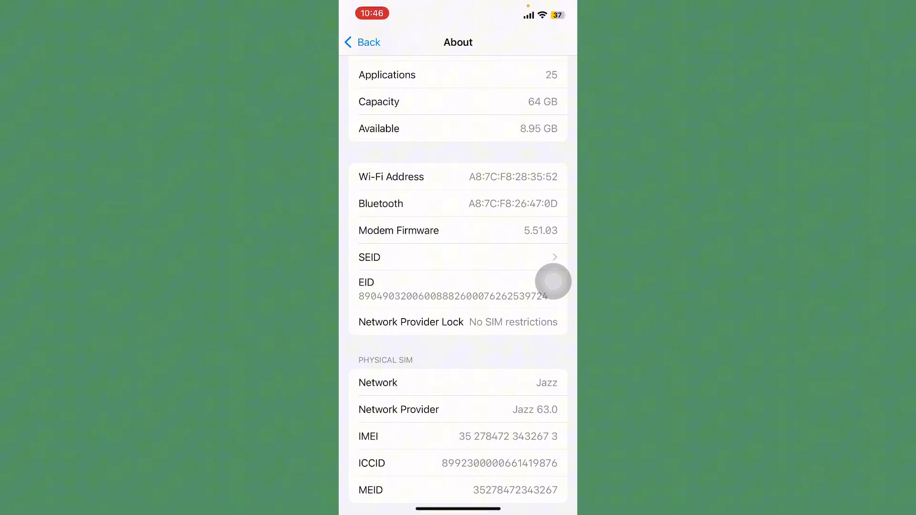
- Check VPN & Device Management under General (VPN Not Connected), then back out to the home screen
{"action": "left_click", "coordinate": [363, 42]}
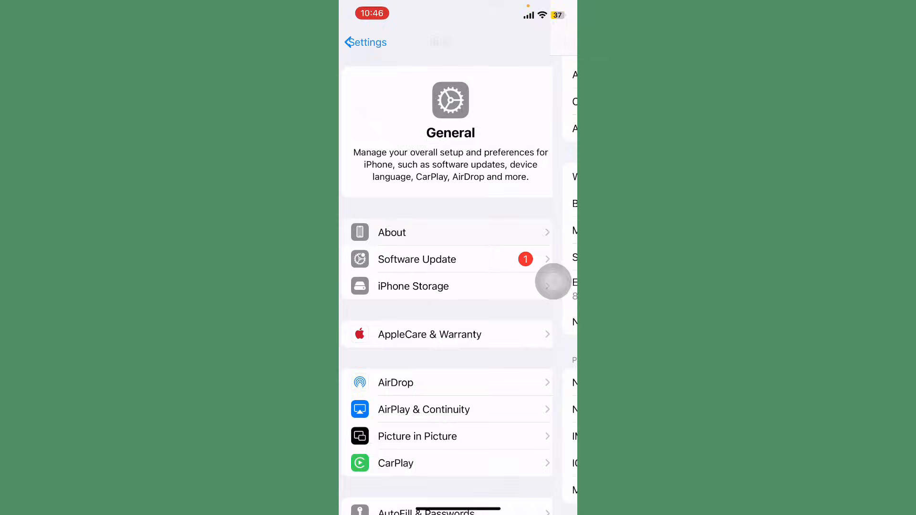
{"action": "scroll", "scroll_direction": "down", "scroll_amount": 3}
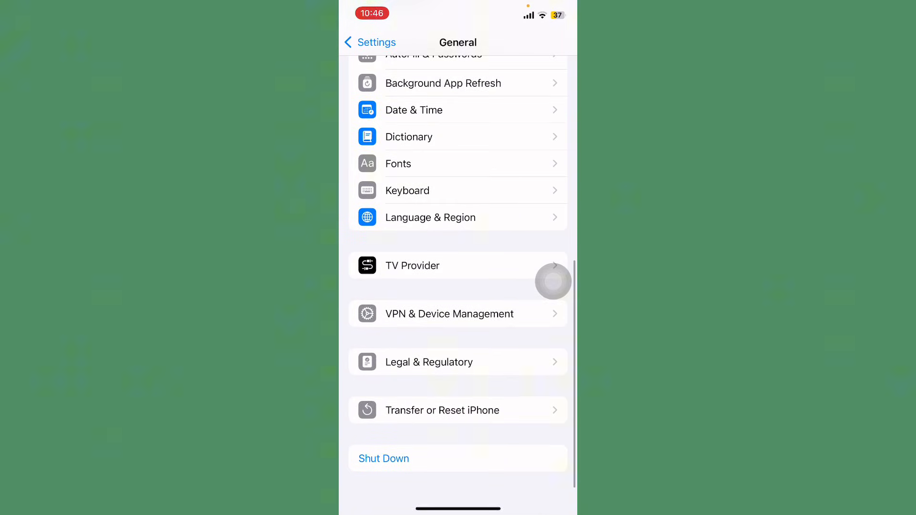
{"action": "left_click", "coordinate": [448, 314]}
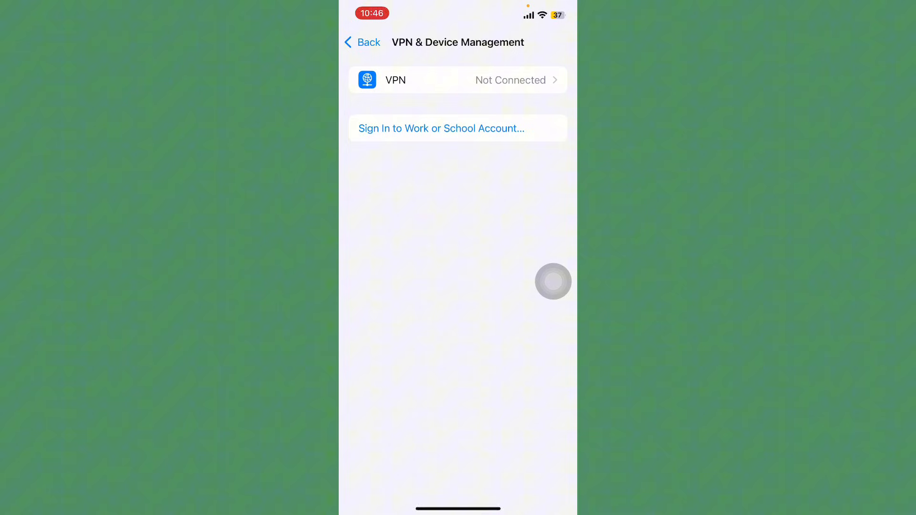
{"action": "left_click", "coordinate": [363, 42]}
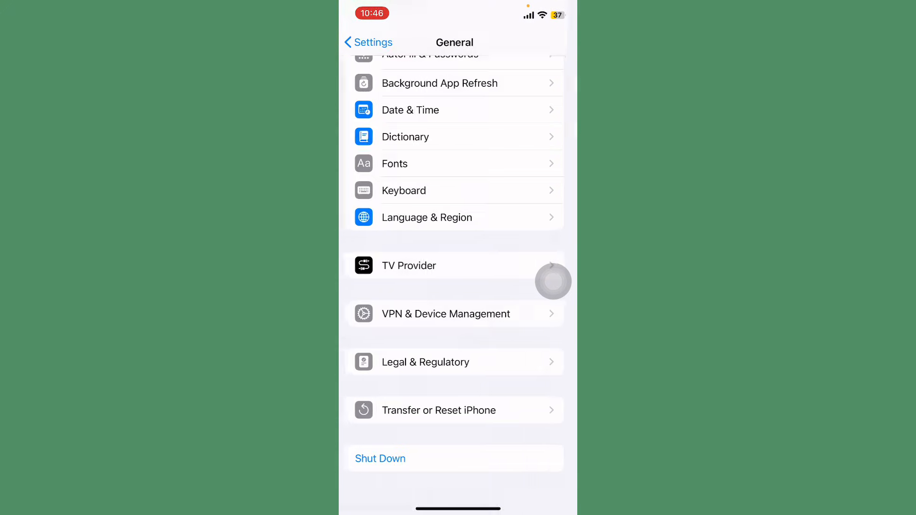
{"action": "scroll", "scroll_direction": "down", "scroll_amount": 3}
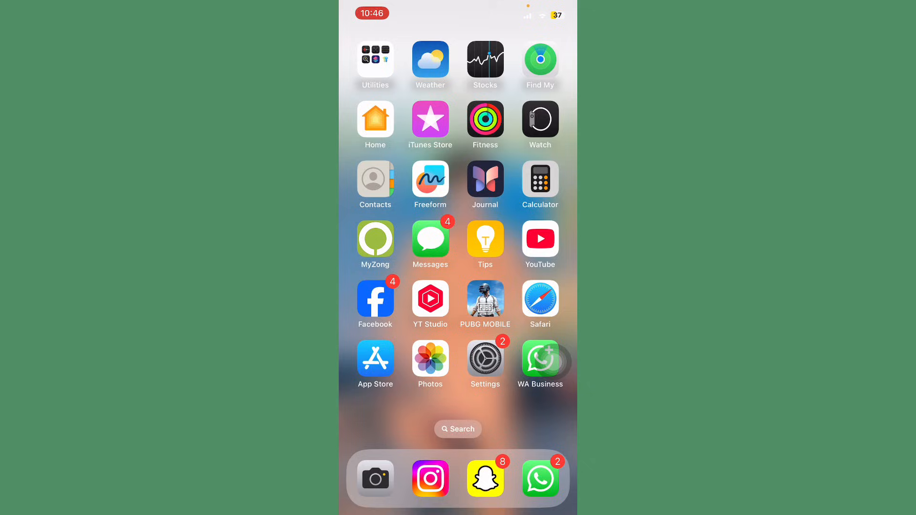
- Reopen Settings and reach General > Transfer or Reset iPhone with its Reset and Erase options
{"action": "left_click", "coordinate": [485, 360]}
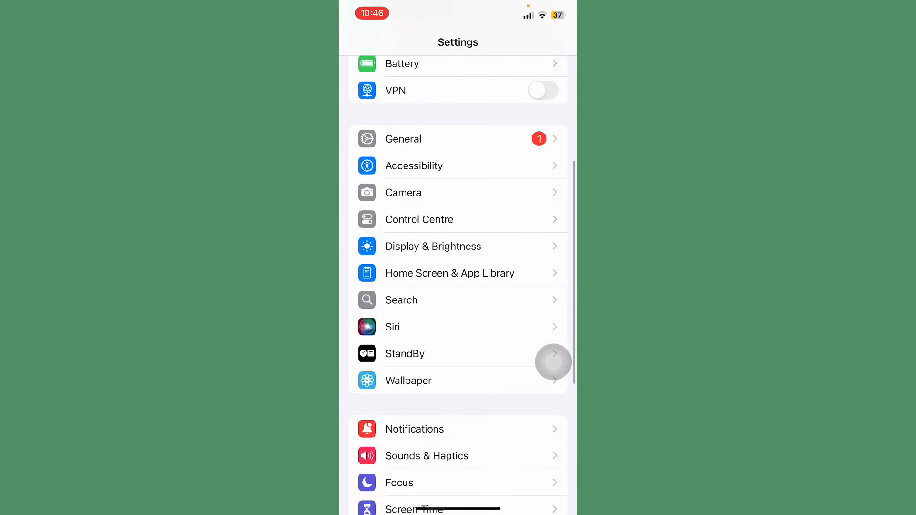
{"action": "left_click", "coordinate": [403, 138]}
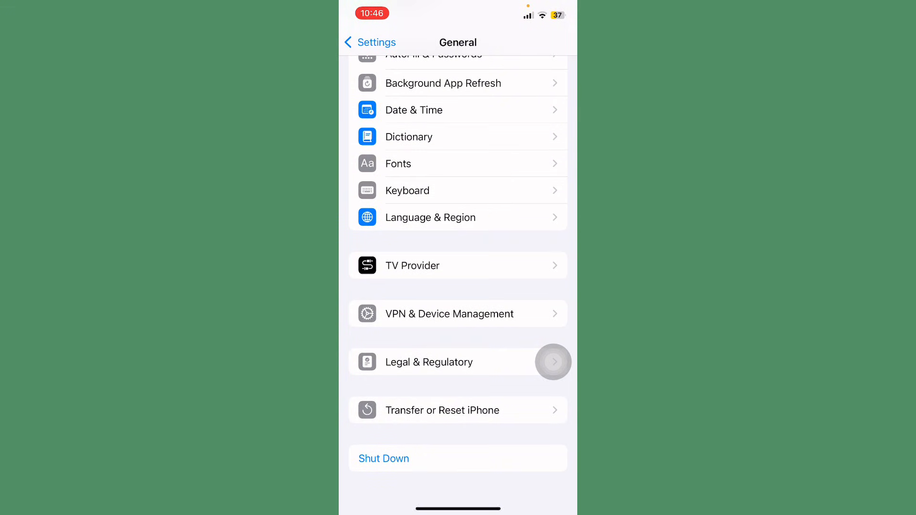
{"action": "left_click", "coordinate": [442, 411]}
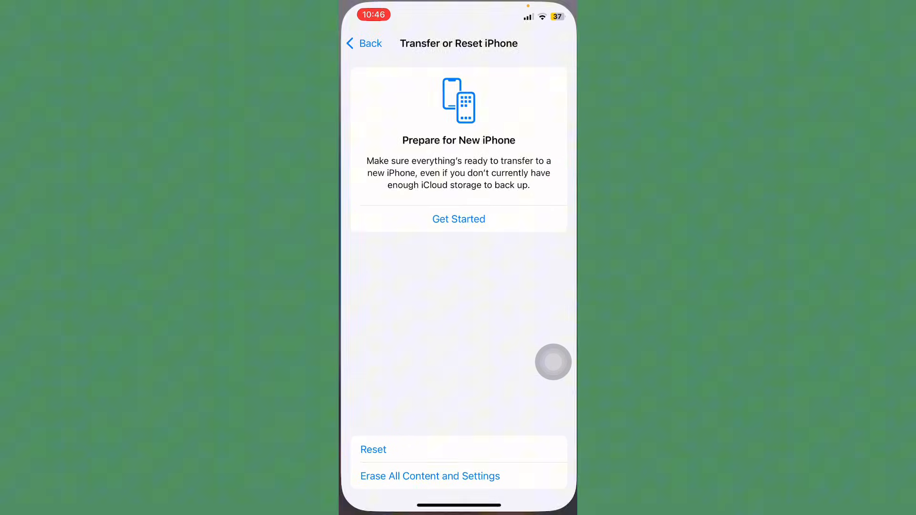